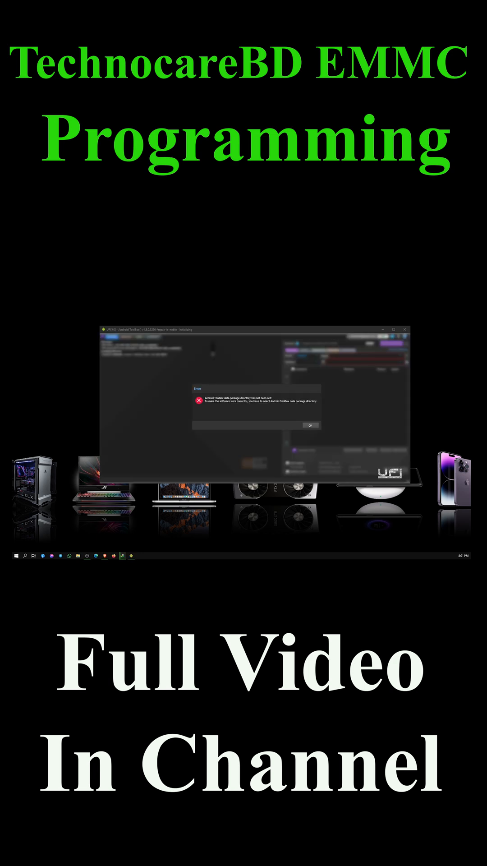
Dismiss the startup error and run Identify Device on the connected MediaTek phone
left_click(309, 424)
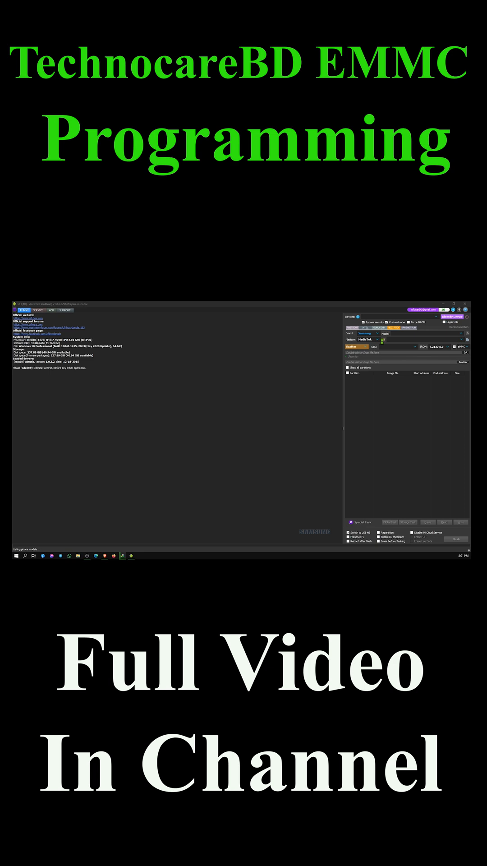
left_click(451, 317)
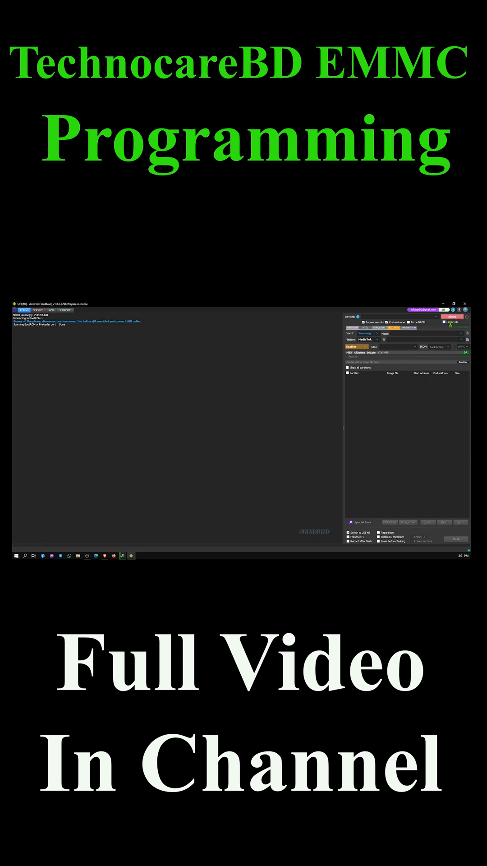